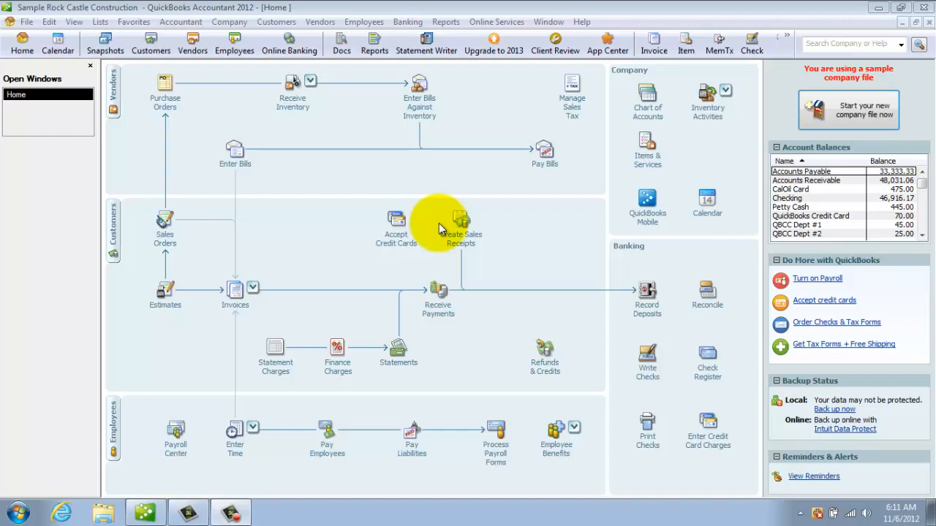
pyautogui.moveTo(73, 93)
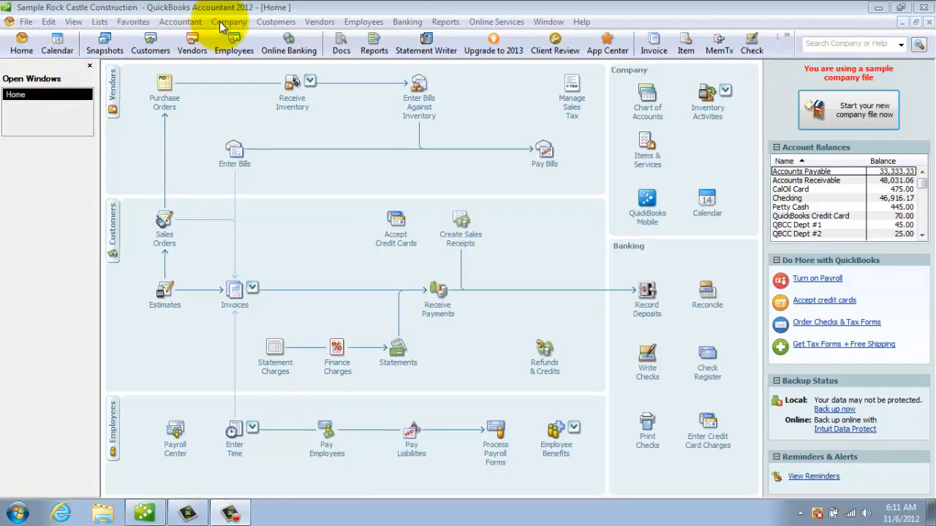
# - Bring up the Chart of Accounts from the company commands to review the account list
pyautogui.click(229, 22)
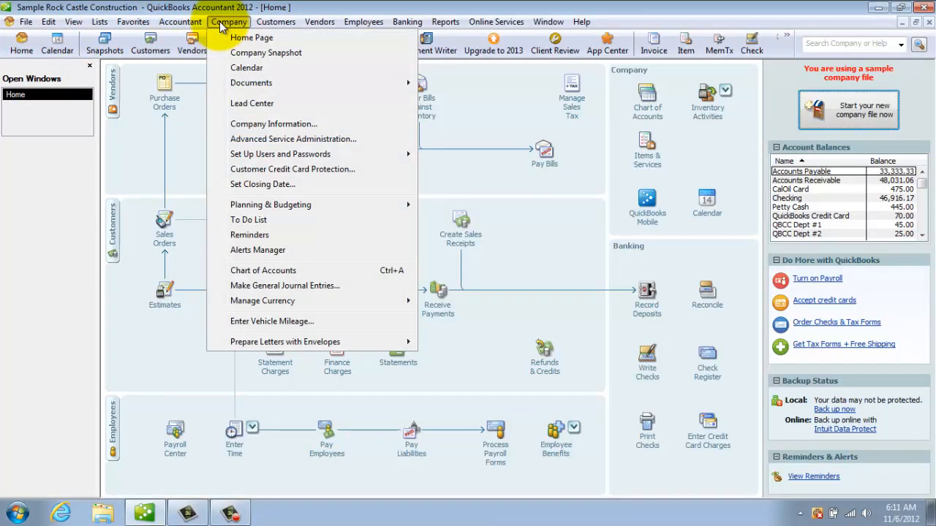
pyautogui.moveTo(264, 271)
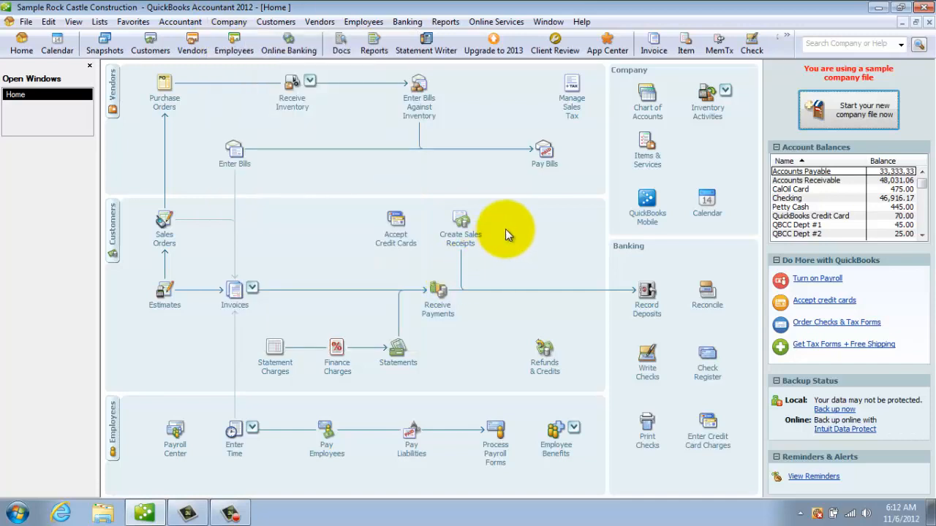
pyautogui.moveTo(646, 103)
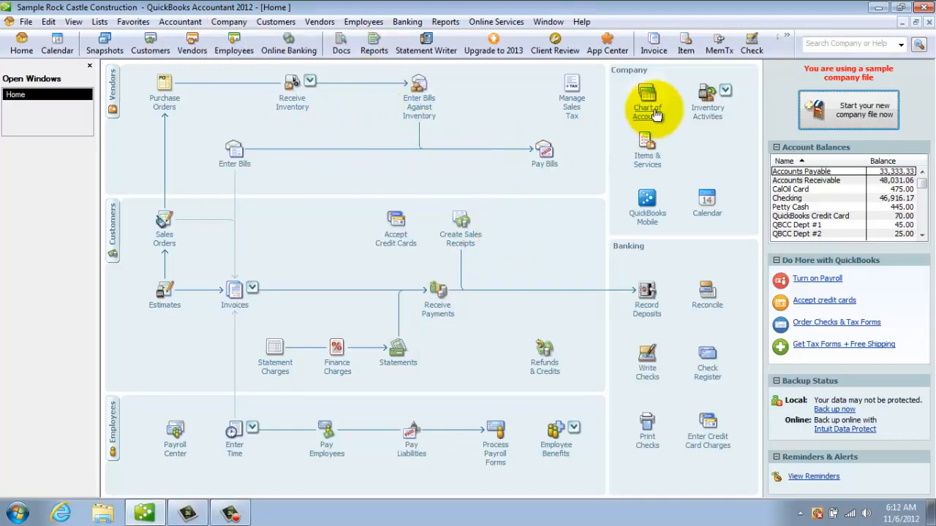
pyautogui.click(646, 99)
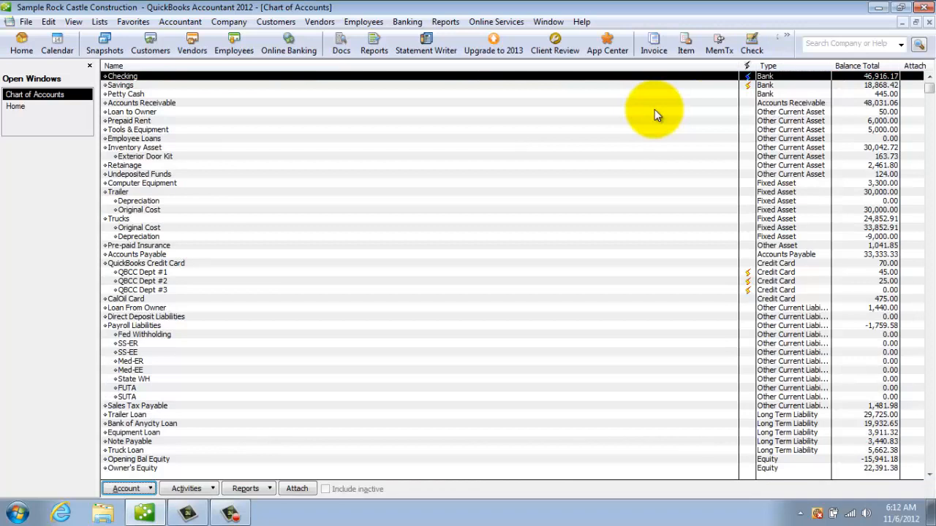
pyautogui.moveTo(252, 129)
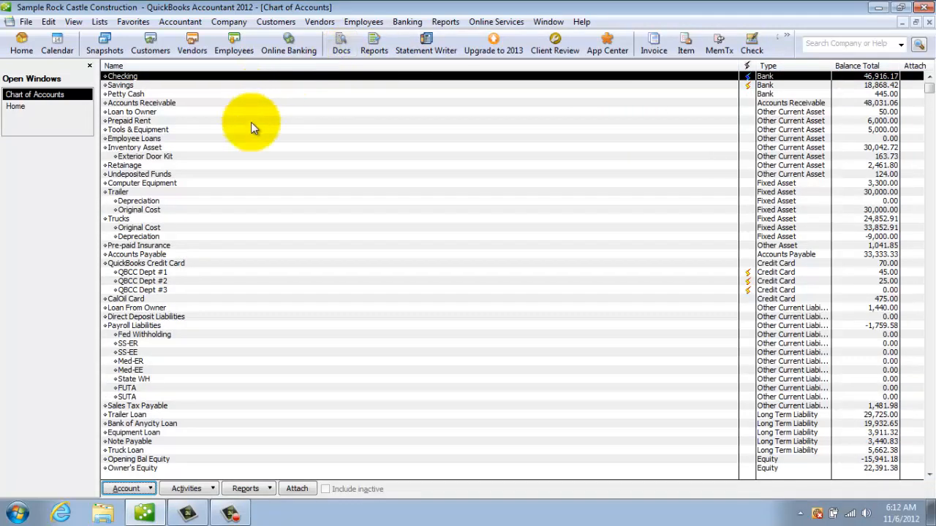
pyautogui.moveTo(605, 324)
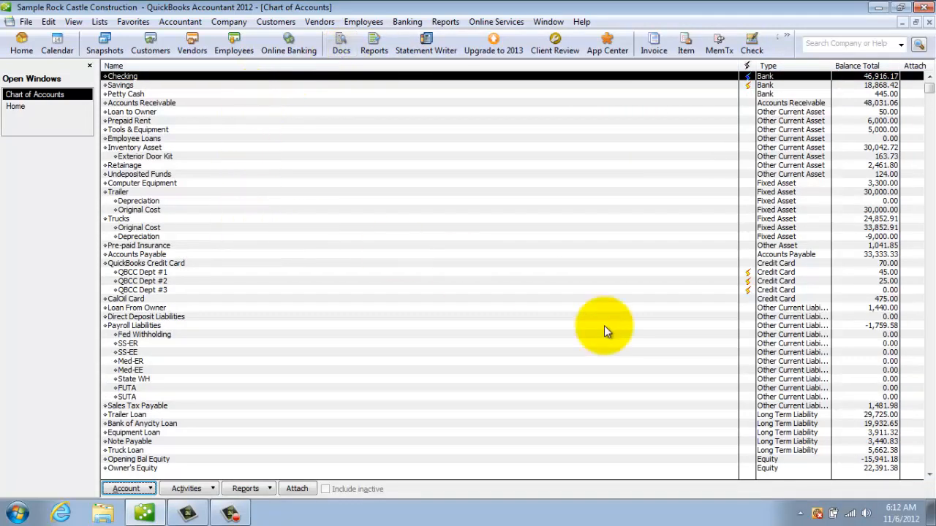
pyautogui.moveTo(369, 196)
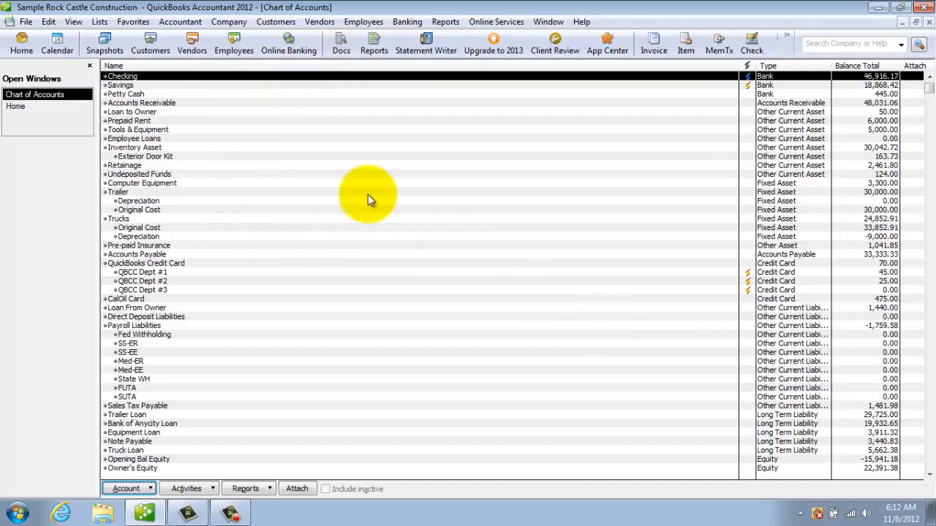
pyautogui.moveTo(189, 383)
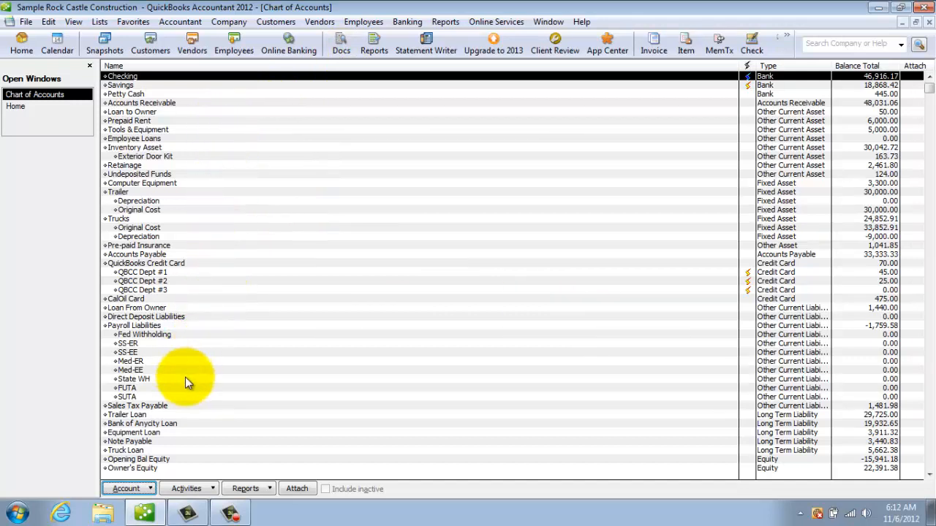
pyautogui.moveTo(211, 383)
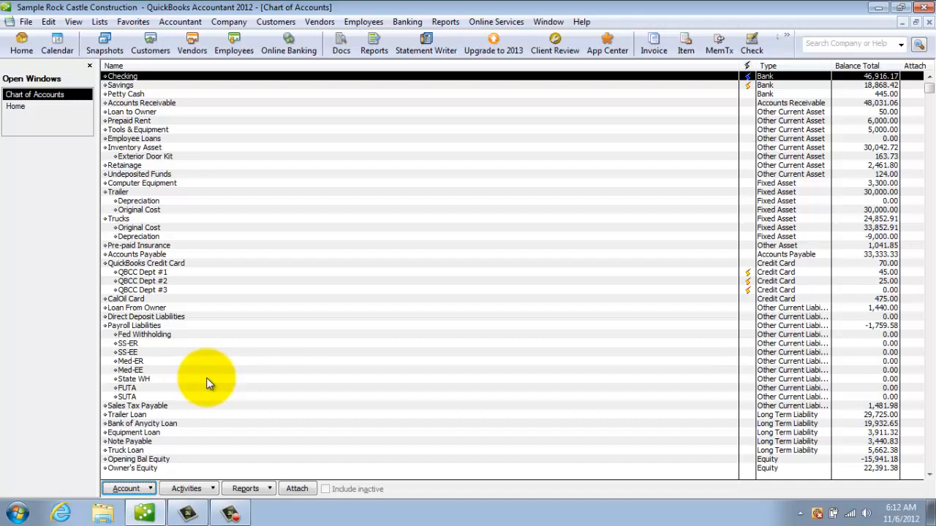
pyautogui.moveTo(266, 173)
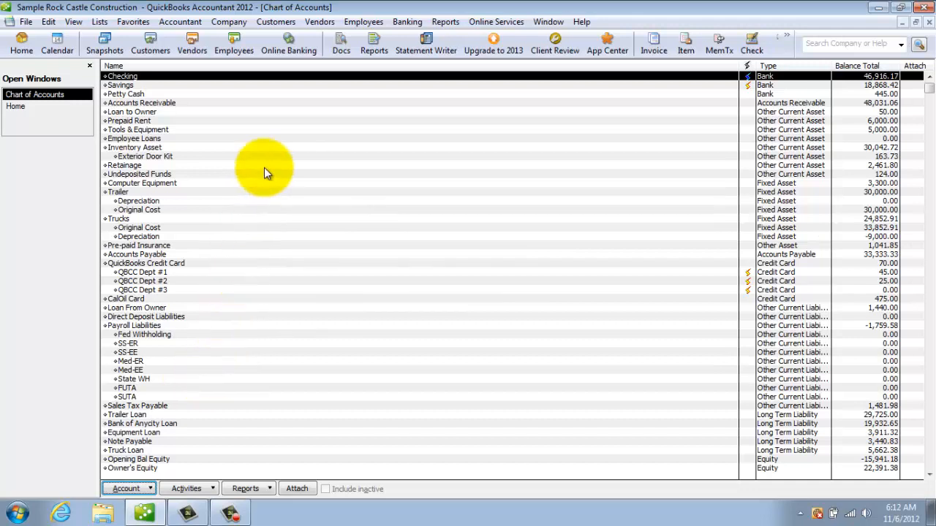
pyautogui.moveTo(359, 299)
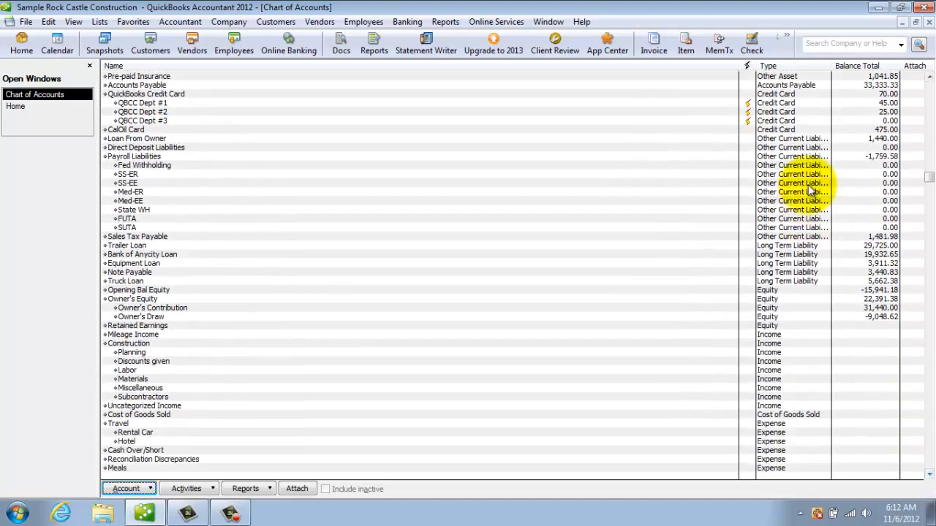
pyautogui.moveTo(197, 139)
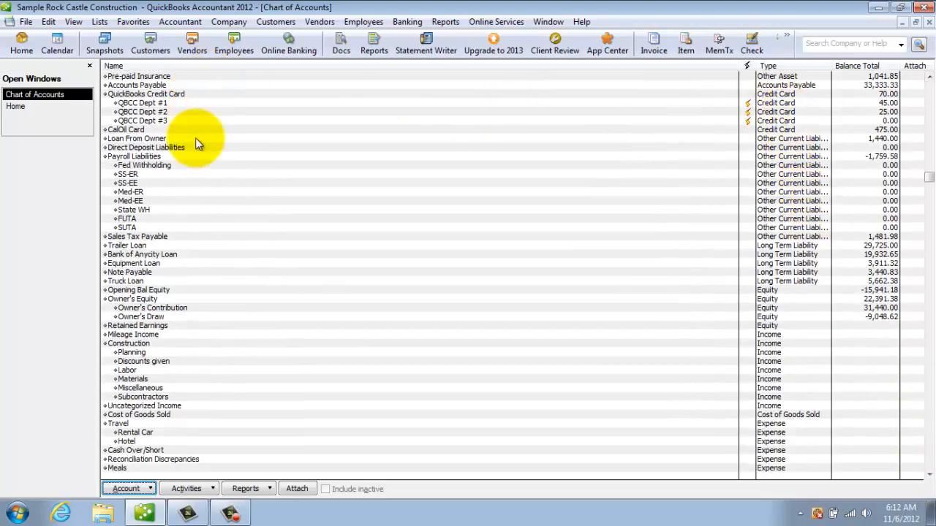
pyautogui.moveTo(778, 88)
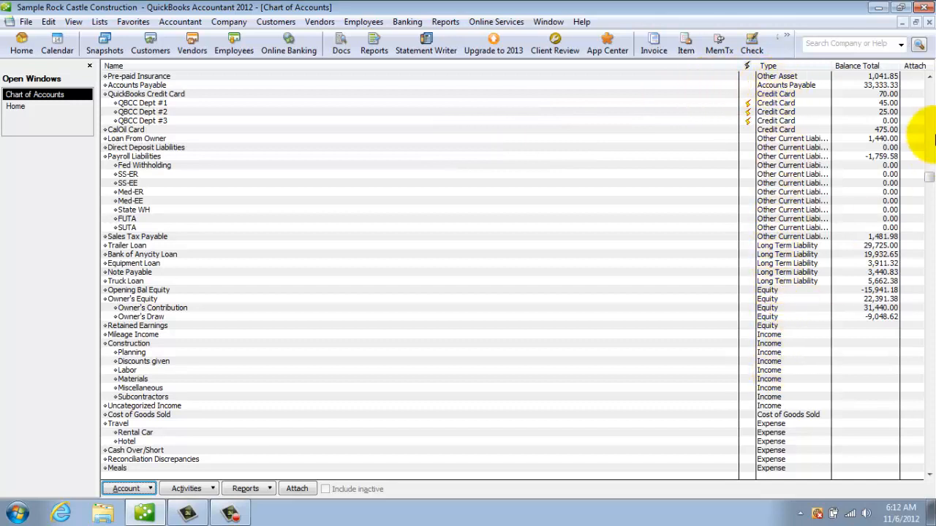
pyautogui.scroll(3)
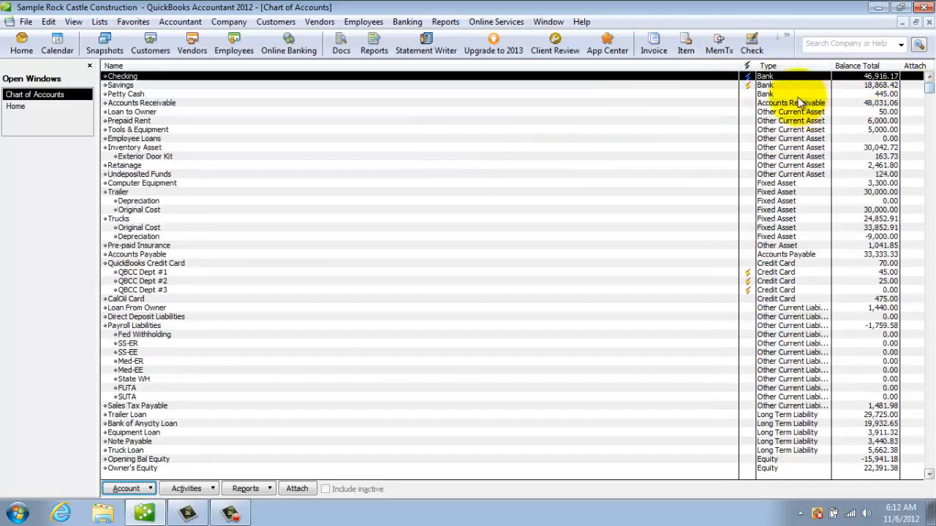
pyautogui.moveTo(778, 110)
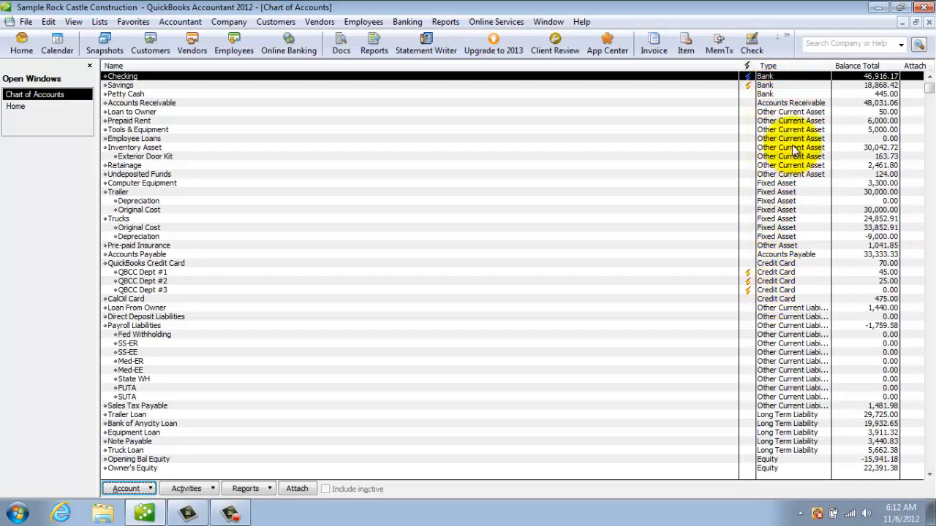
pyautogui.scroll(-3)
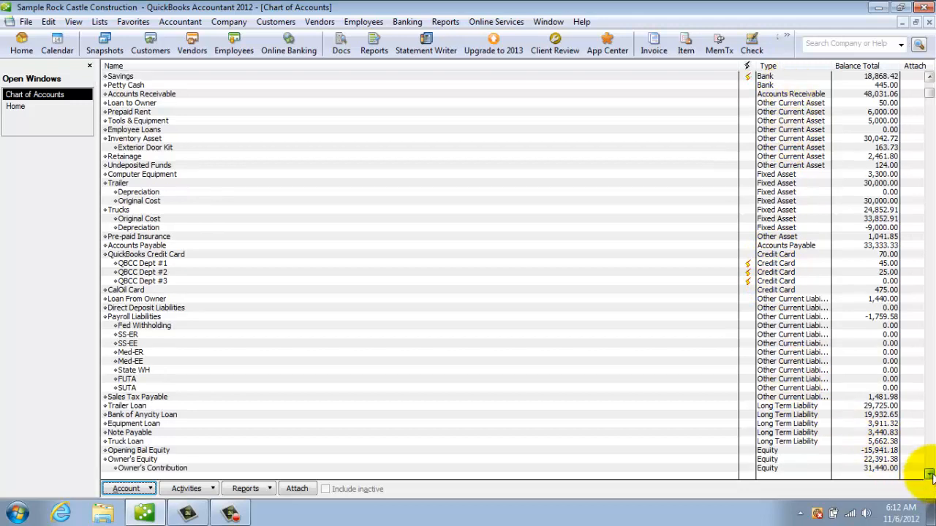
pyautogui.scroll(-3)
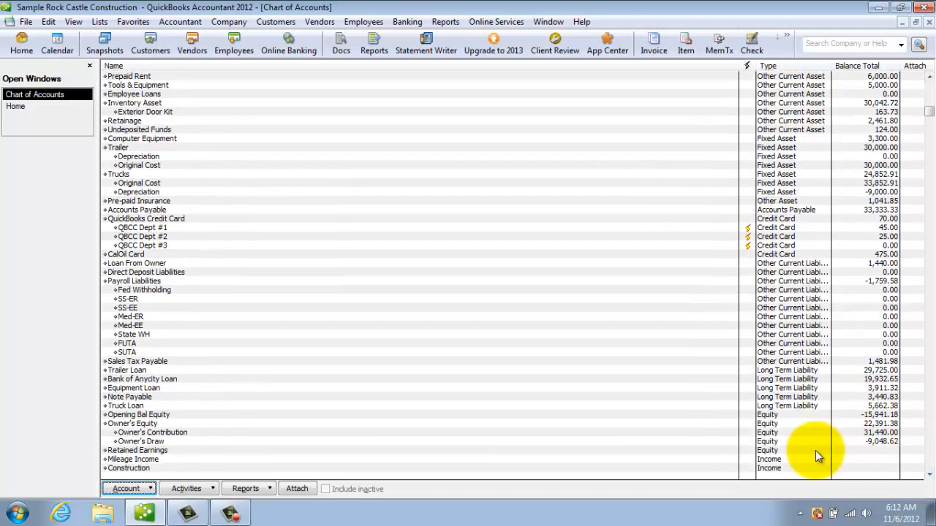
pyautogui.click(138, 450)
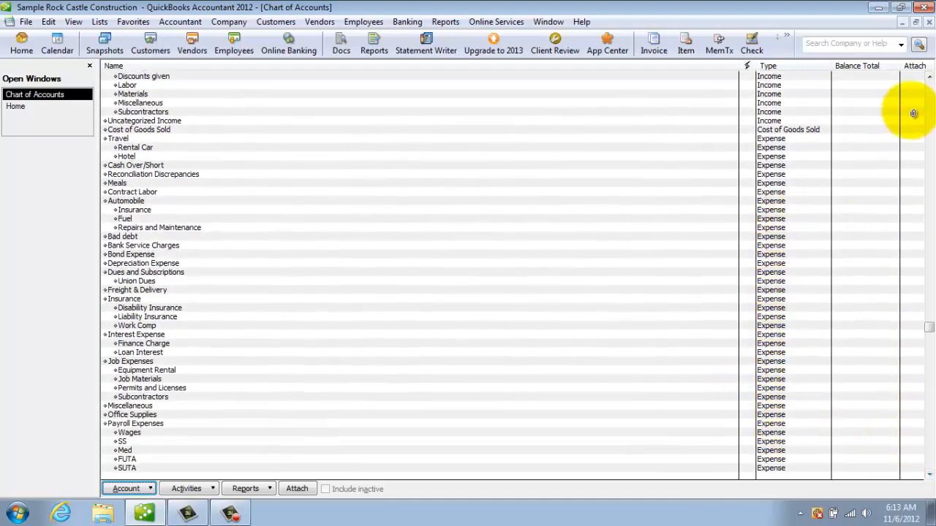
pyautogui.moveTo(928, 88)
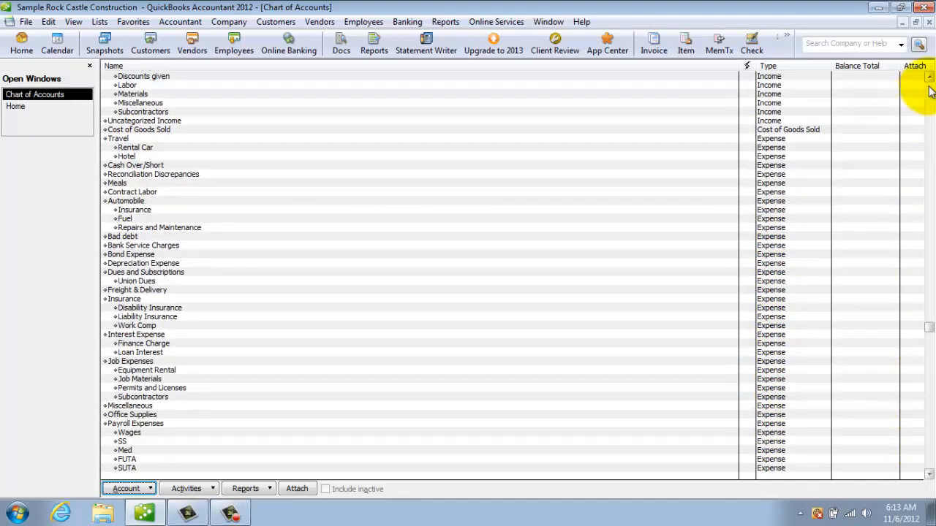
pyautogui.scroll(3)
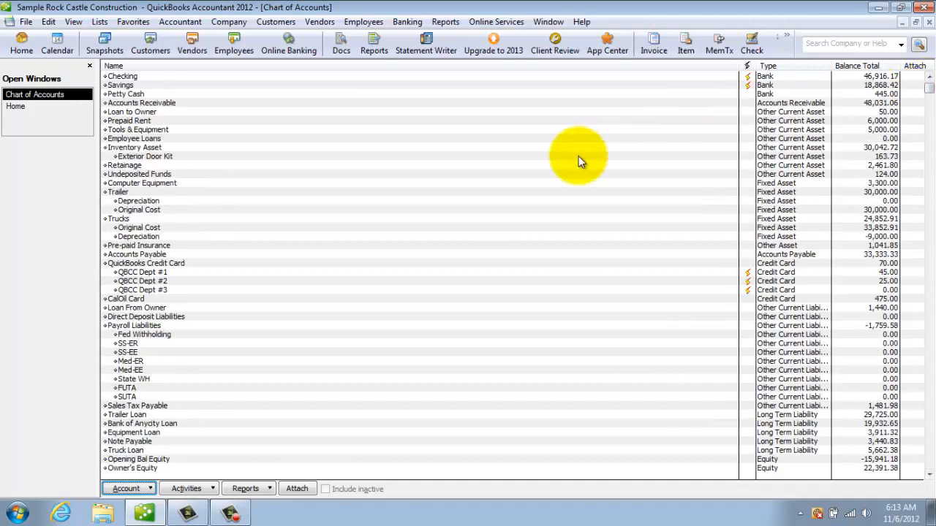
pyautogui.moveTo(325, 179)
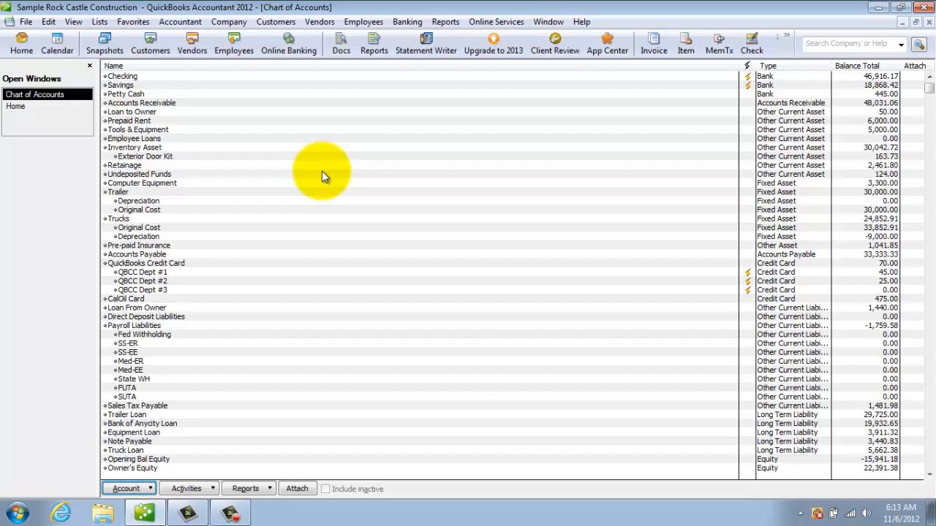
pyautogui.moveTo(258, 254)
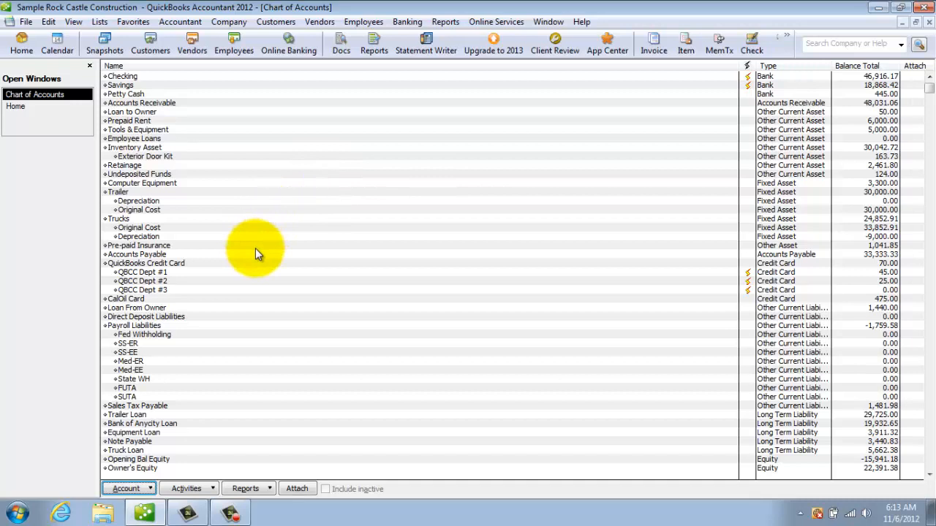
pyautogui.moveTo(272, 301)
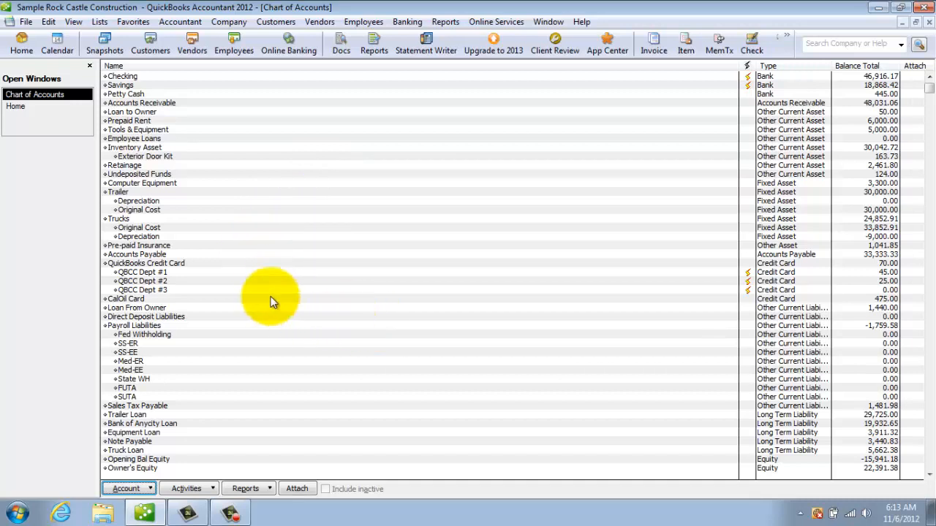
pyautogui.moveTo(196, 268)
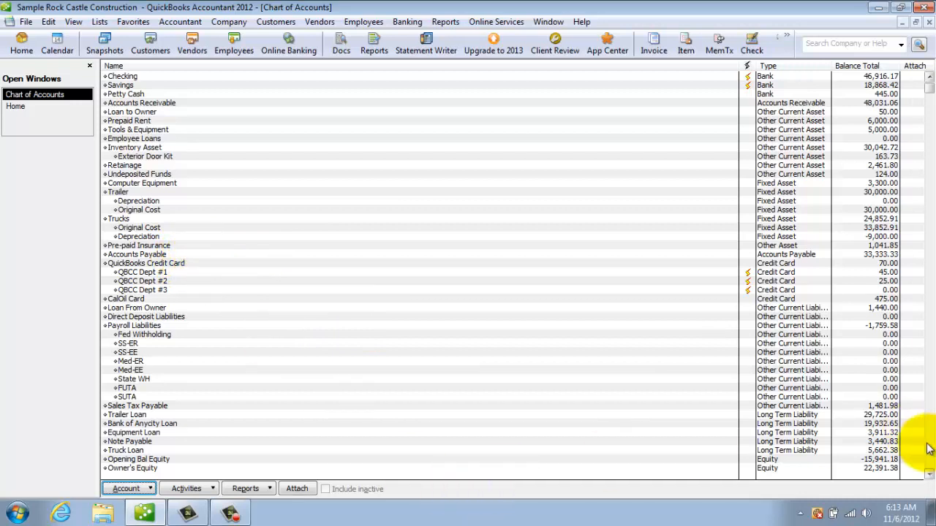
# - Scroll to the expense accounts and select Union Dues under Dues and Subscriptions
pyautogui.scroll(-3)
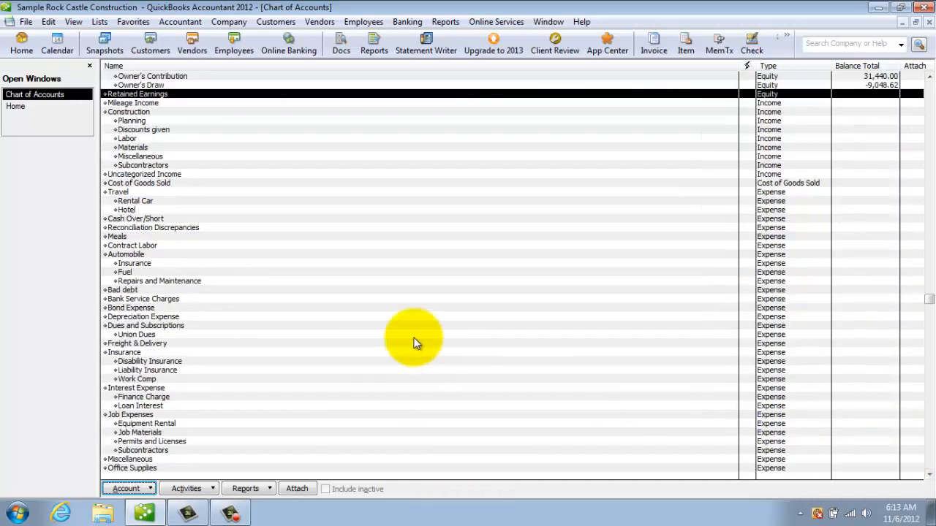
pyautogui.moveTo(212, 325)
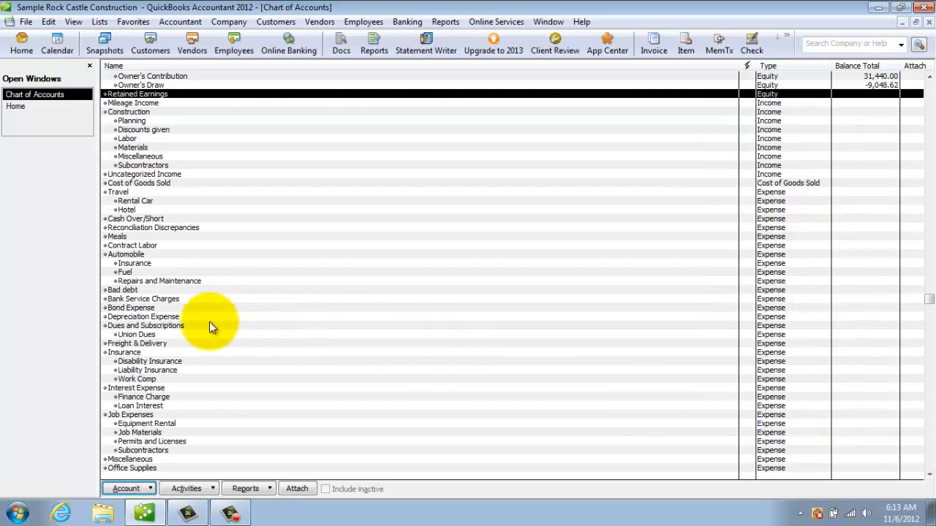
pyautogui.click(136, 335)
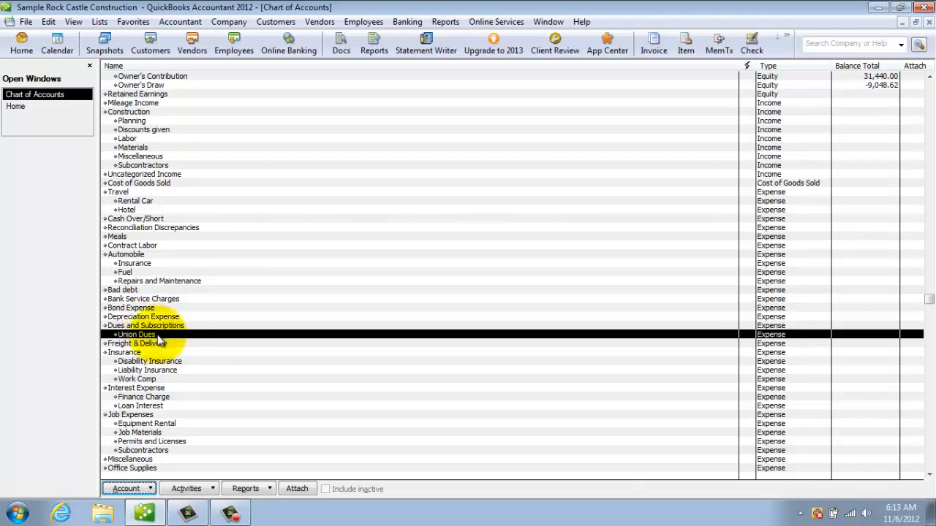
pyautogui.moveTo(149, 331)
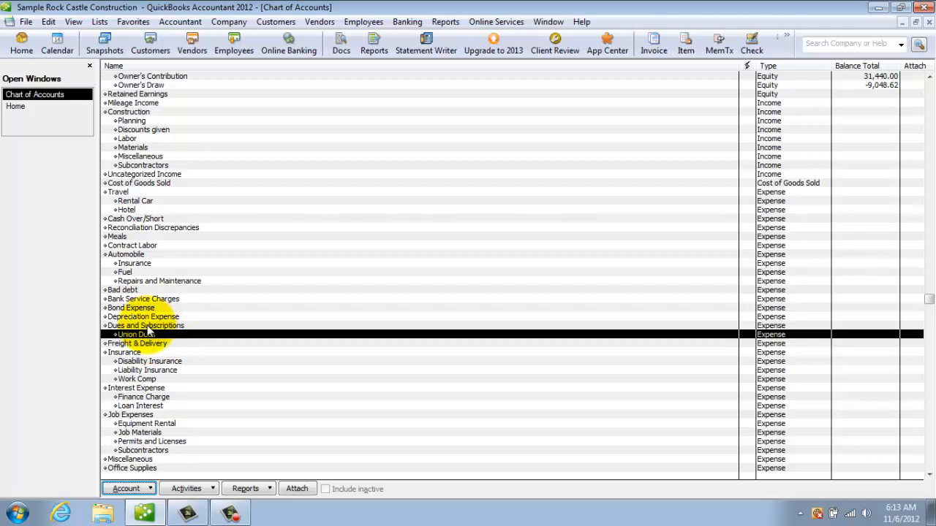
pyautogui.moveTo(210, 338)
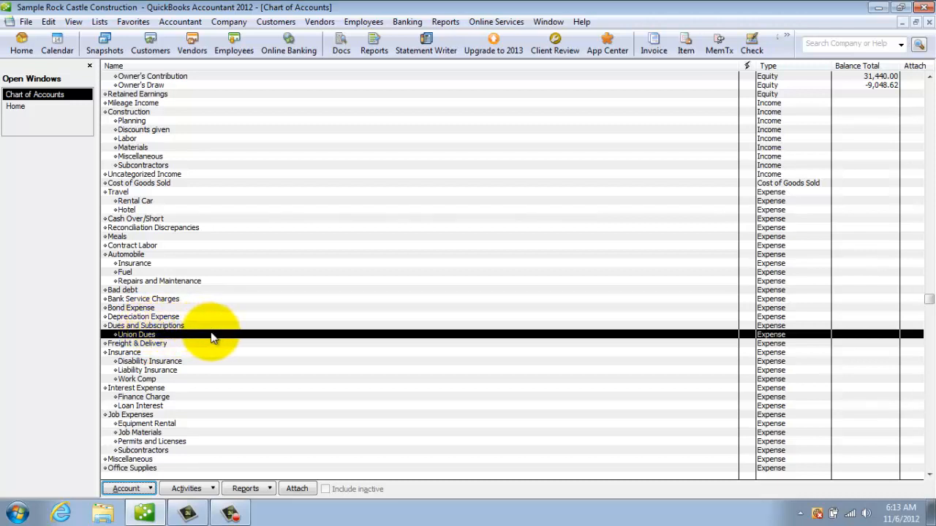
# - Start a new account from Union Dues' actions, choose the Expense type and continue to the details form
pyautogui.rightClick(212, 333)
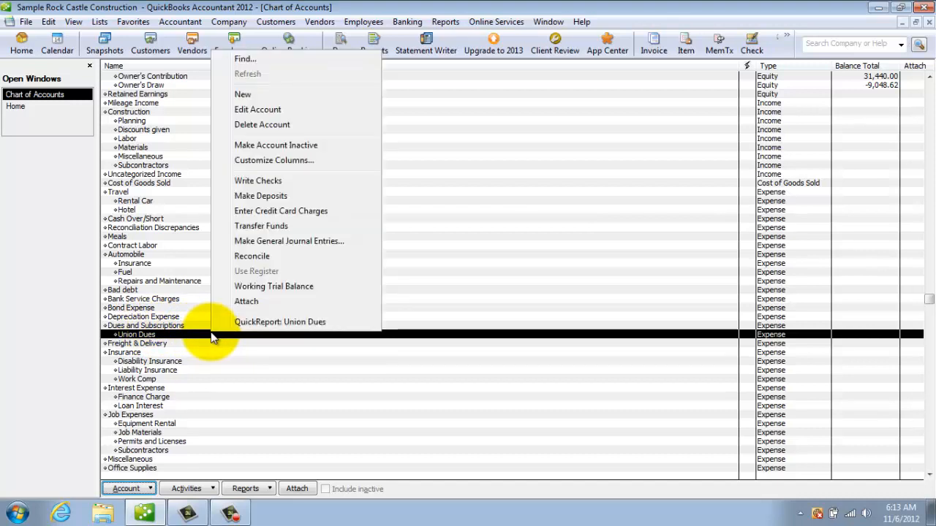
pyautogui.moveTo(271, 95)
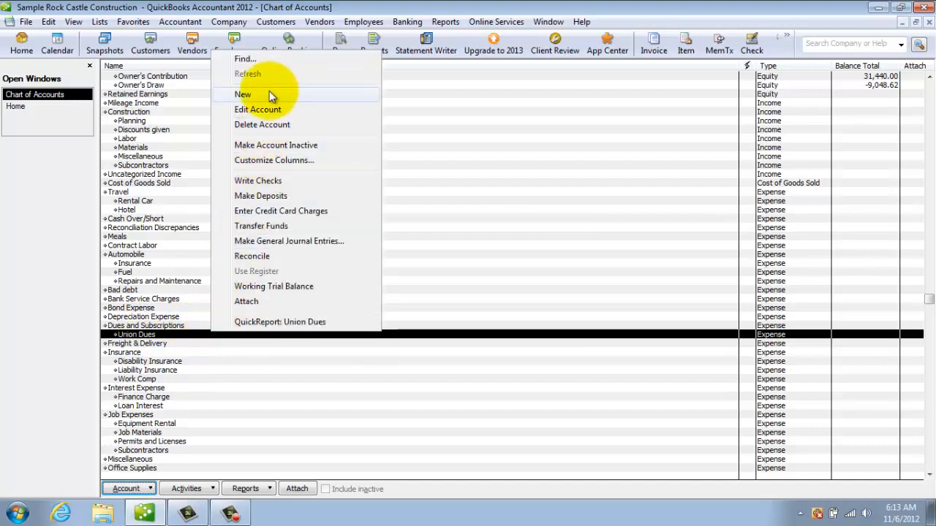
pyautogui.click(126, 489)
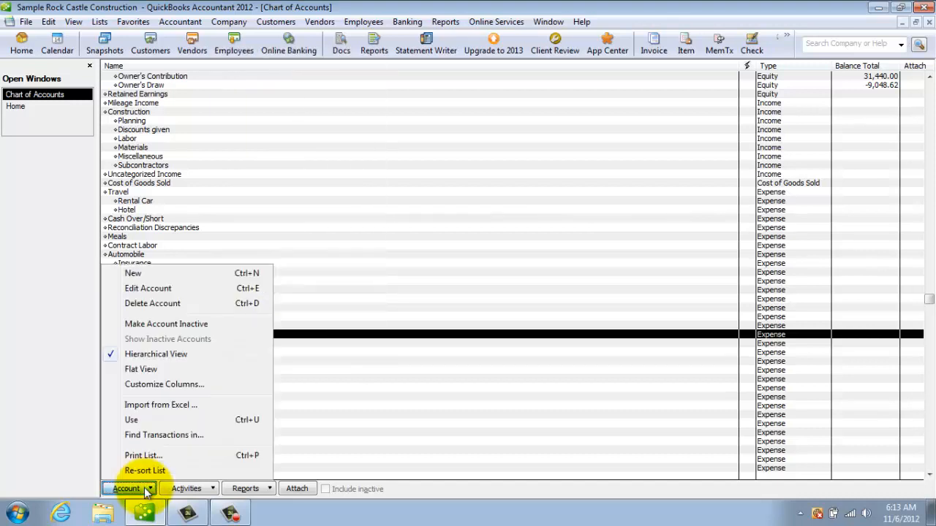
pyautogui.moveTo(169, 276)
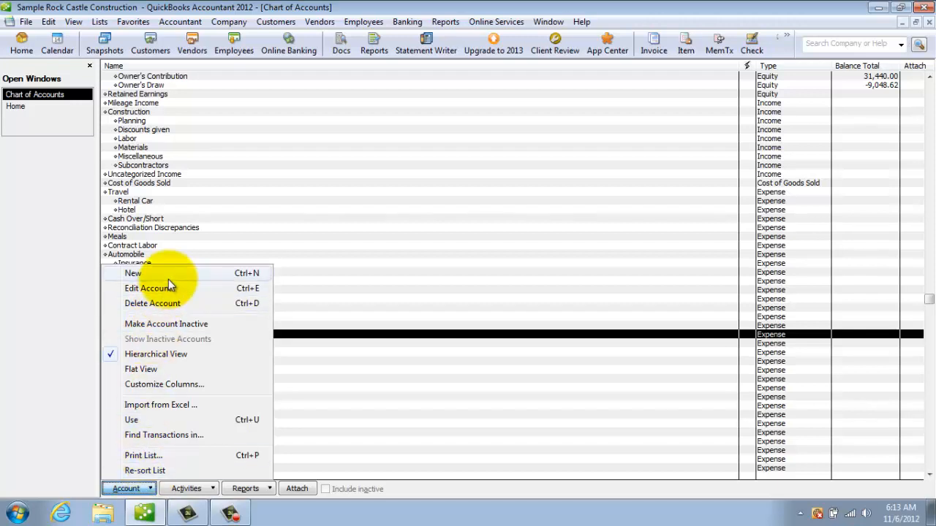
pyautogui.click(131, 274)
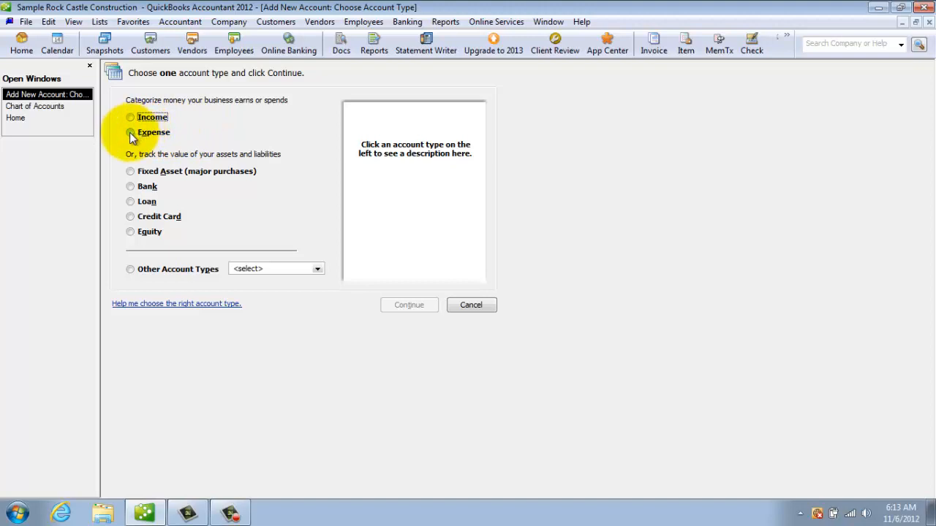
pyautogui.click(130, 132)
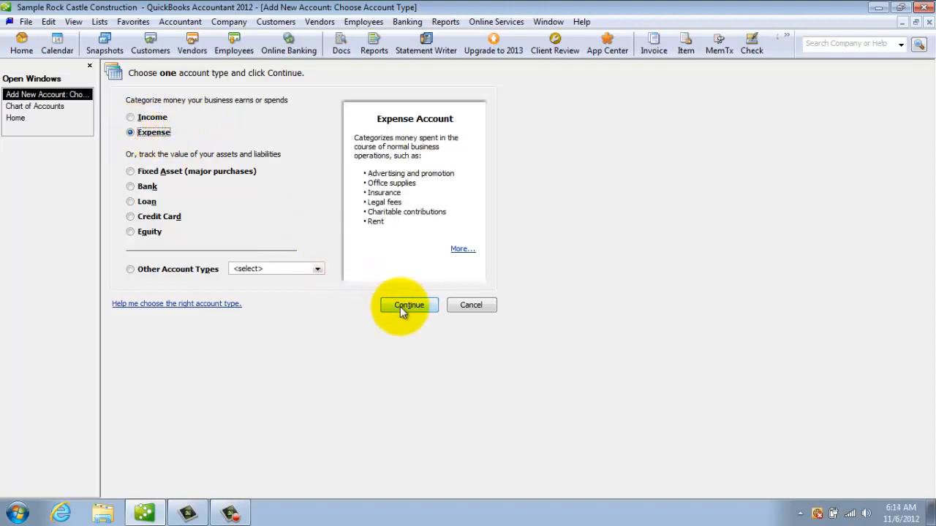
pyautogui.click(407, 305)
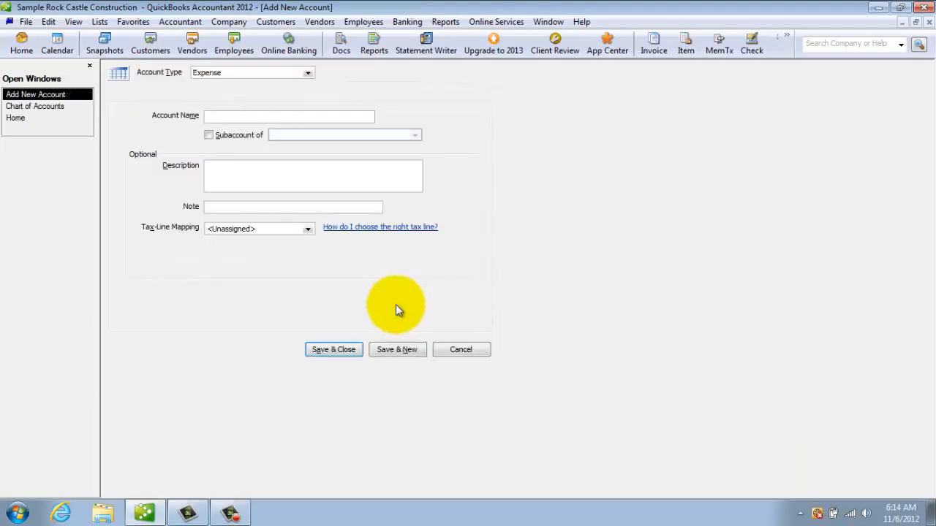
pyautogui.moveTo(226, 286)
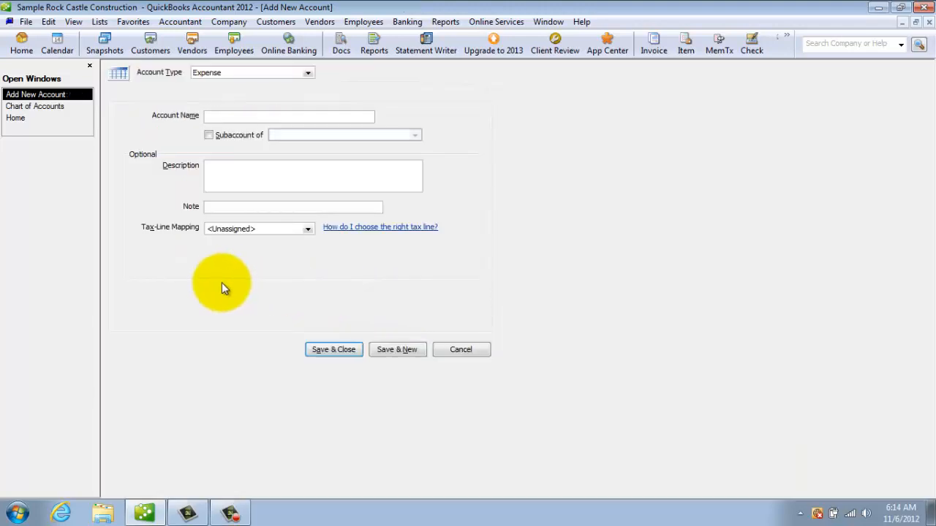
# - Name the account Trade Dues, make it a sub-account of Dues and Subscriptions, and save it
pyautogui.write('Trade')
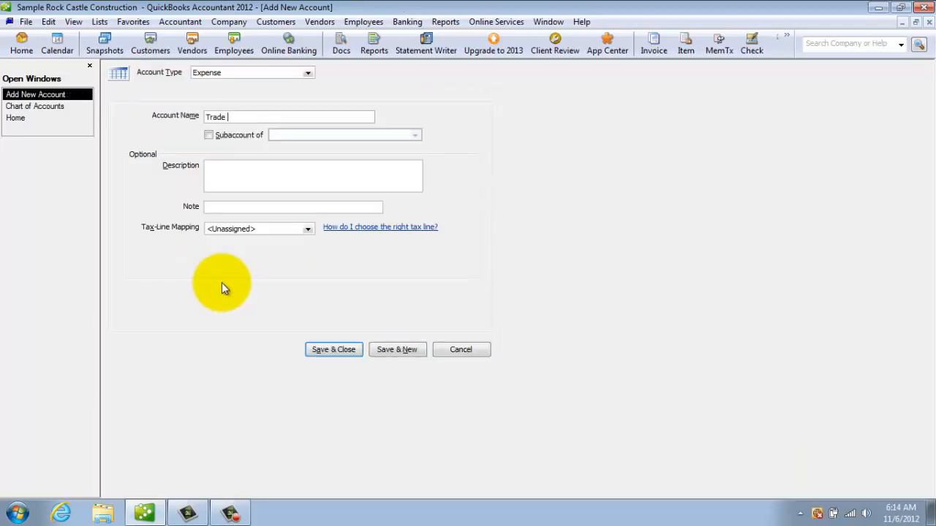
pyautogui.write('Dues')
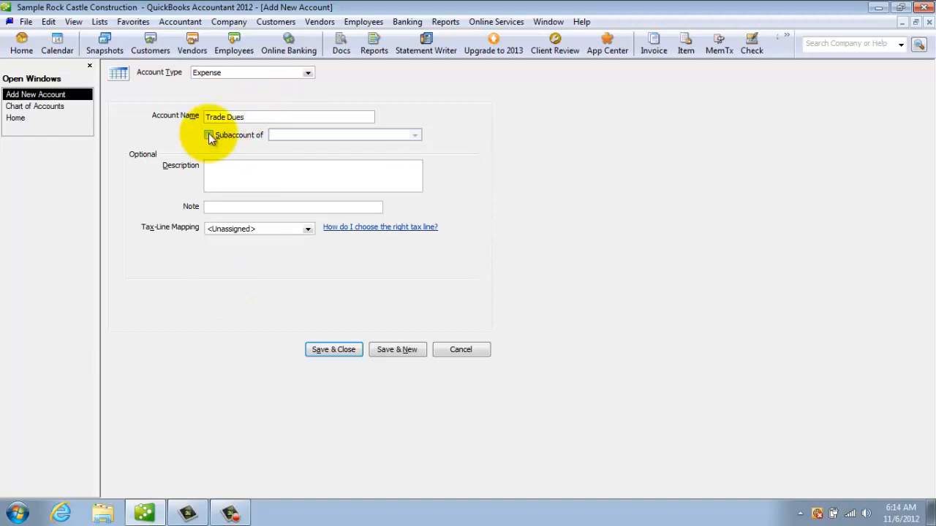
pyautogui.click(210, 135)
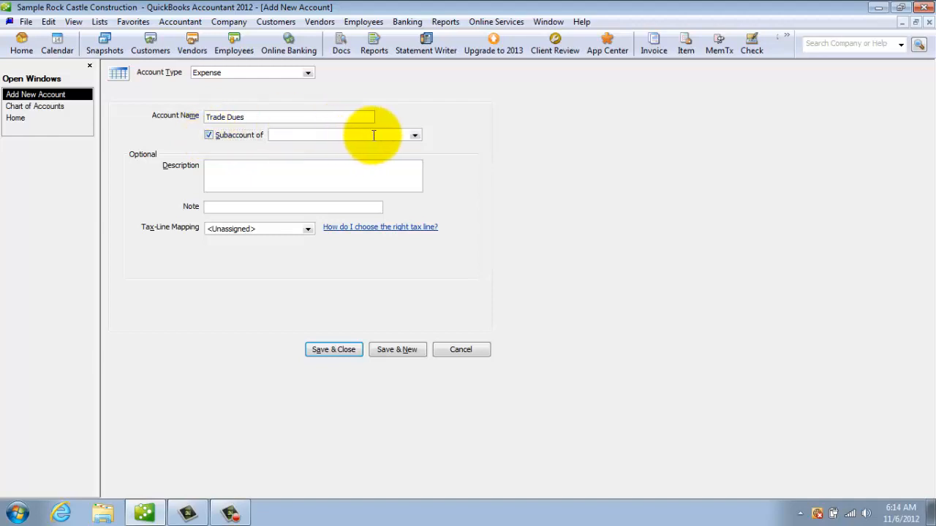
pyautogui.click(415, 134)
pyautogui.write('Dues')
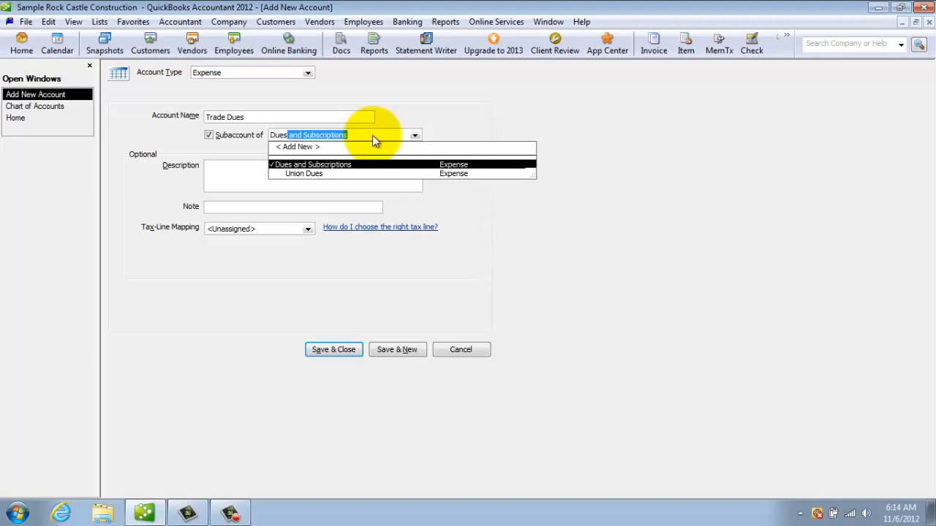
pyautogui.moveTo(339, 174)
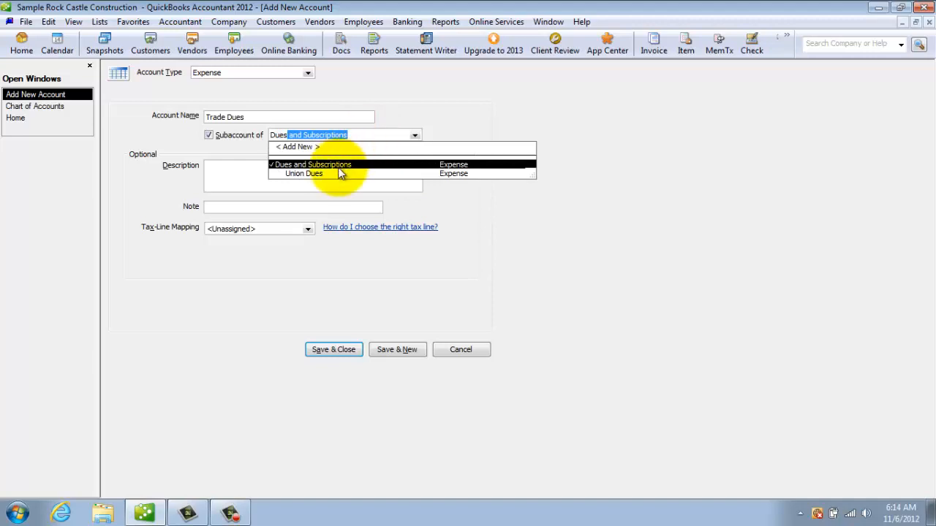
pyautogui.click(310, 164)
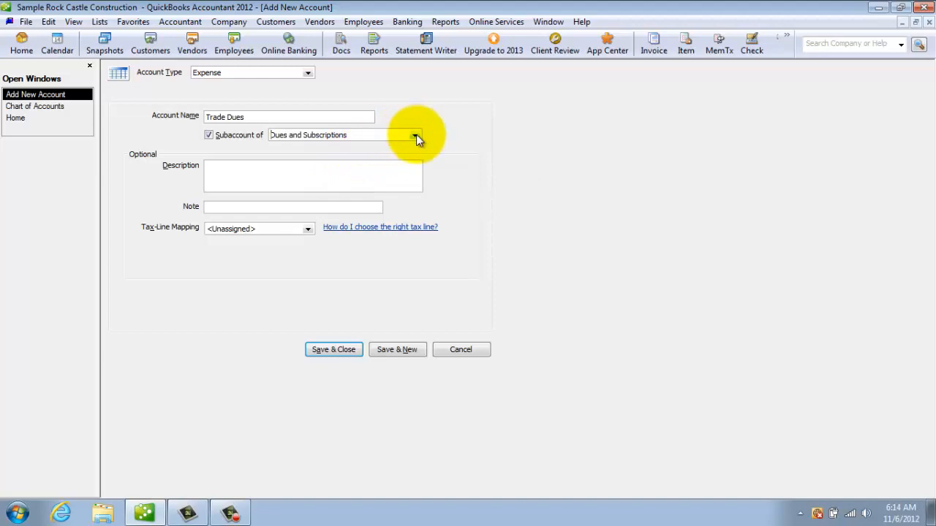
pyautogui.click(417, 135)
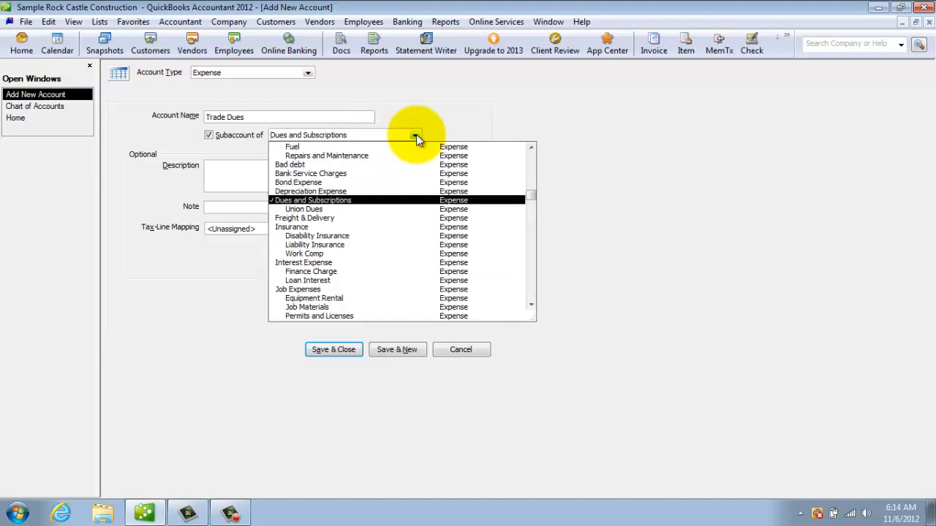
pyautogui.moveTo(603, 237)
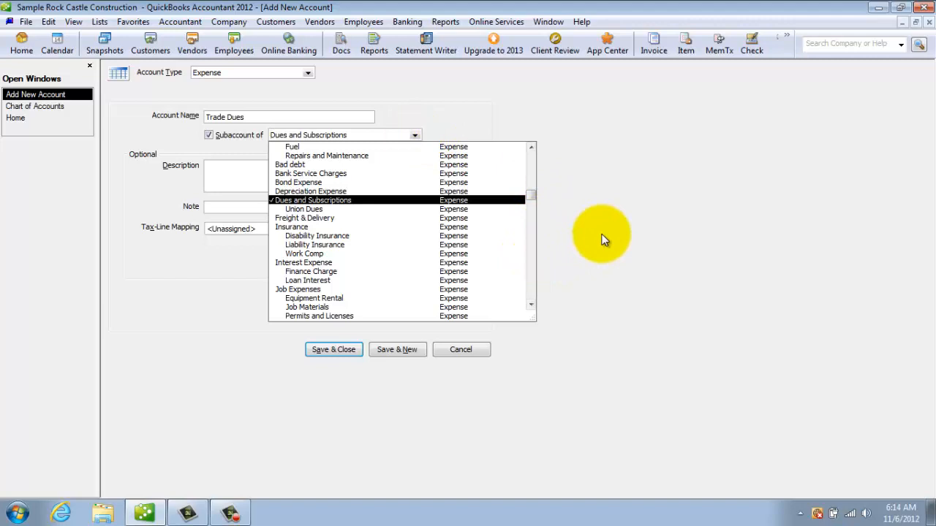
pyautogui.click(313, 199)
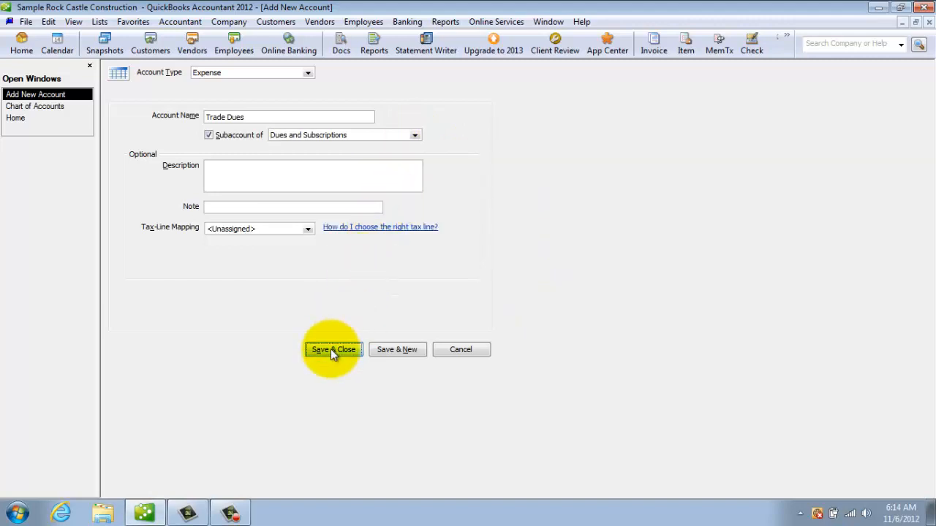
pyautogui.click(333, 348)
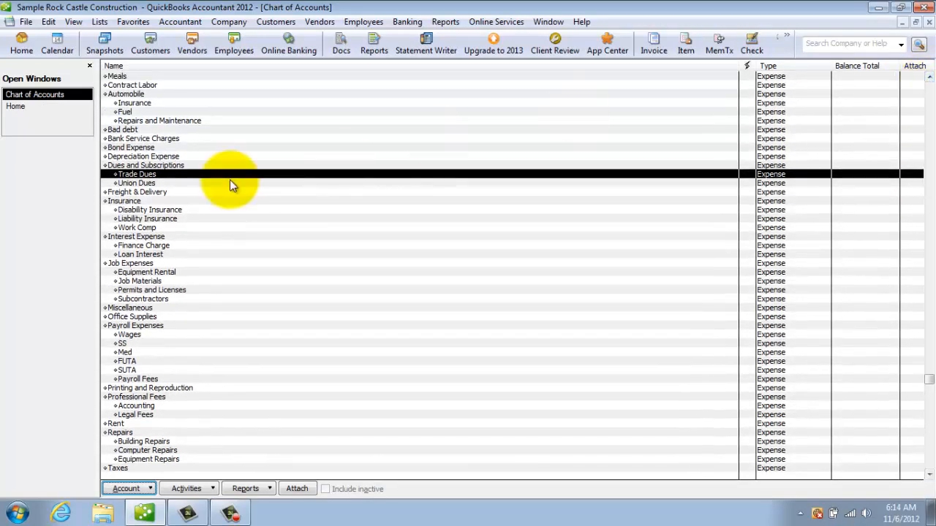
pyautogui.moveTo(182, 182)
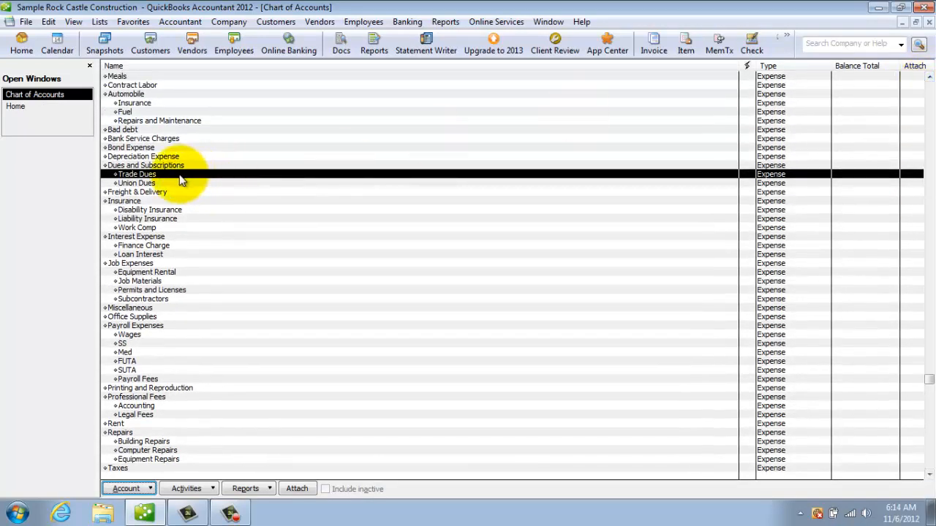
pyautogui.moveTo(386, 197)
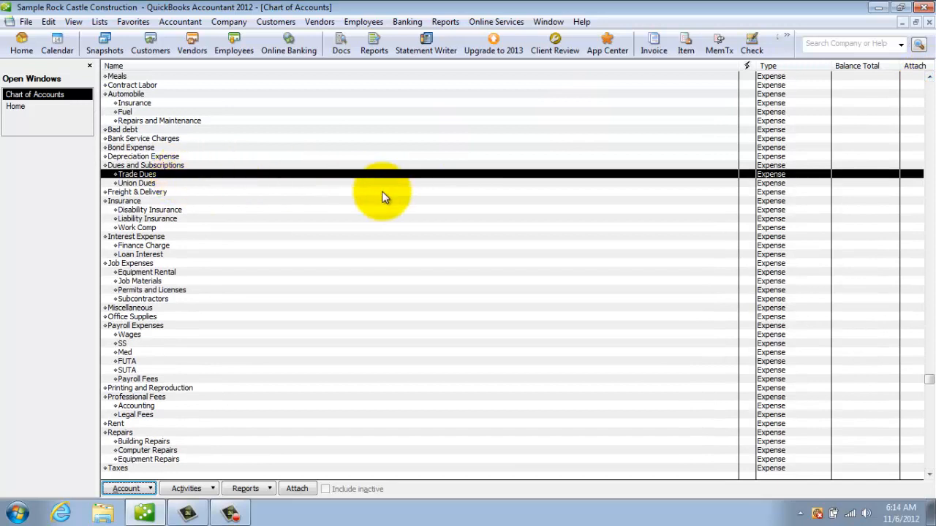
pyautogui.moveTo(363, 22)
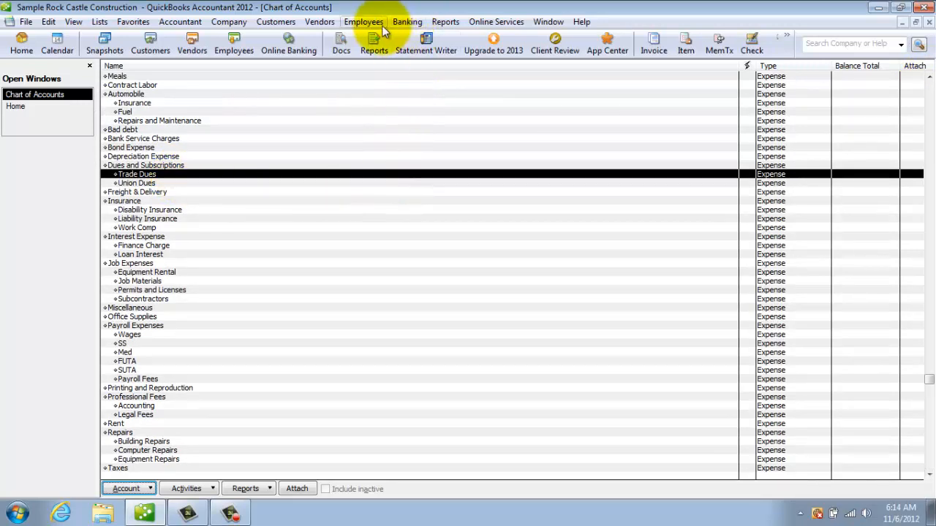
pyautogui.moveTo(319, 22)
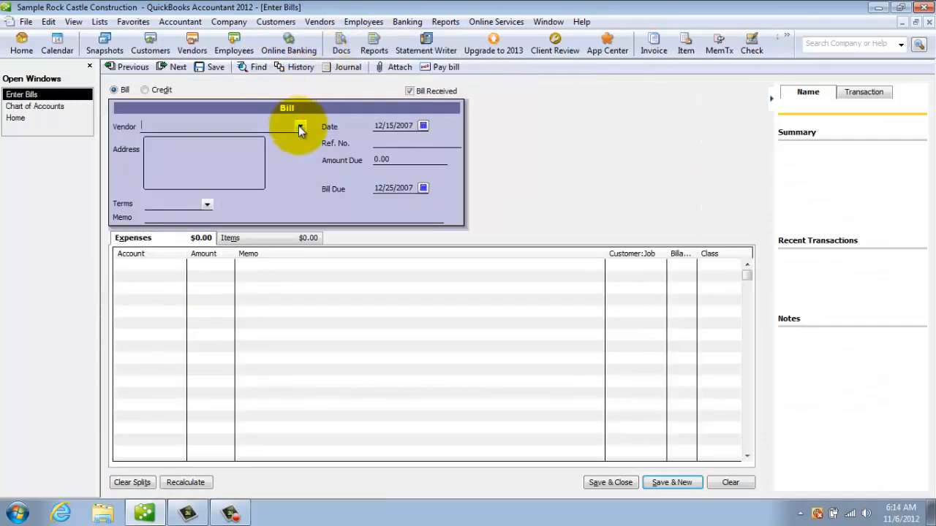
# - Set the bill's vendor to Cal Telephone with a 100.00 amount and move to the expense line's account
pyautogui.click(300, 126)
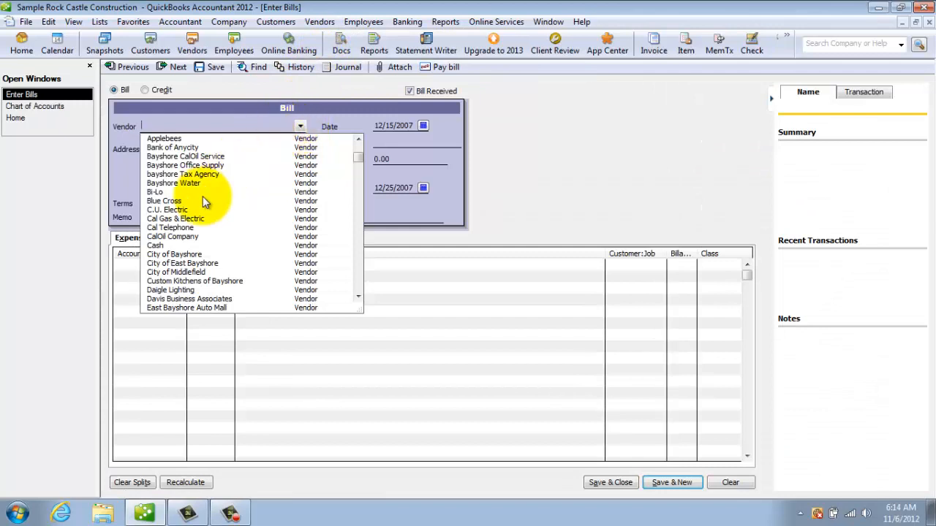
pyautogui.moveTo(182, 231)
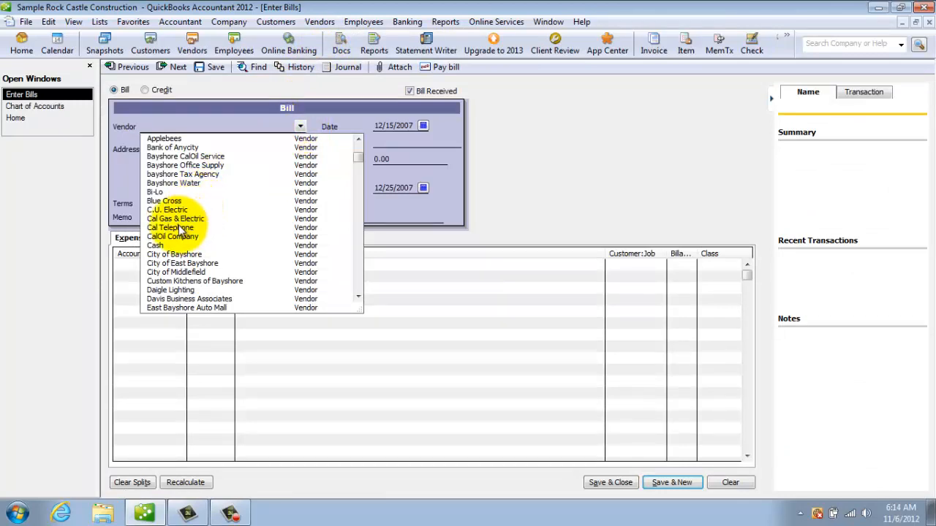
pyautogui.click(170, 228)
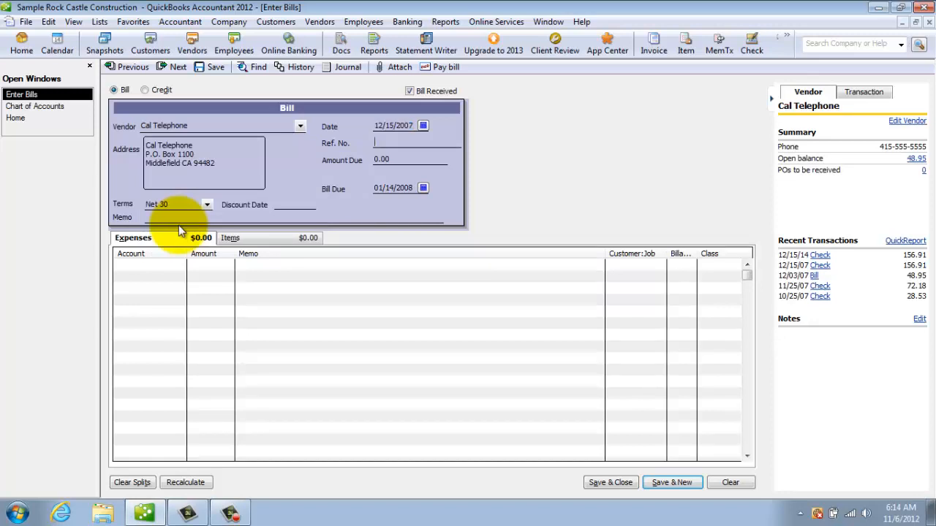
pyautogui.write('100')
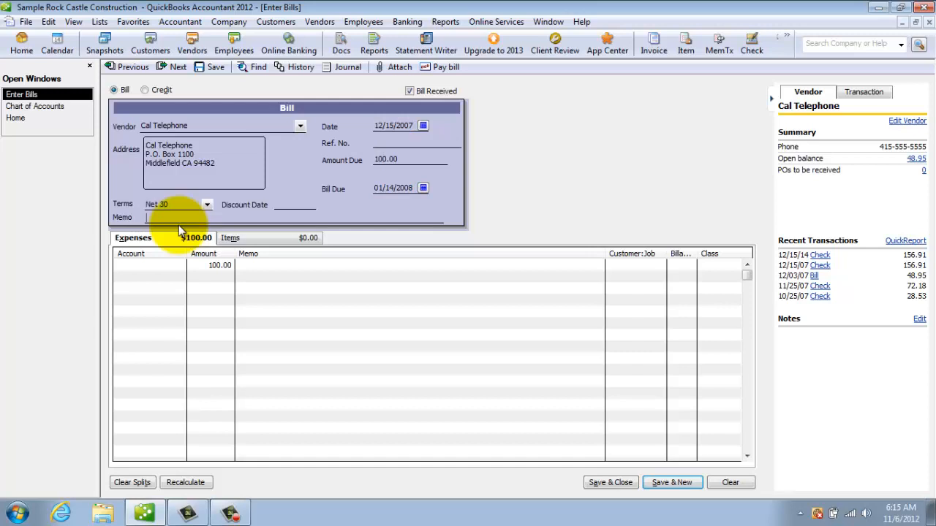
pyautogui.click(146, 266)
pyautogui.write('Membership Dues')
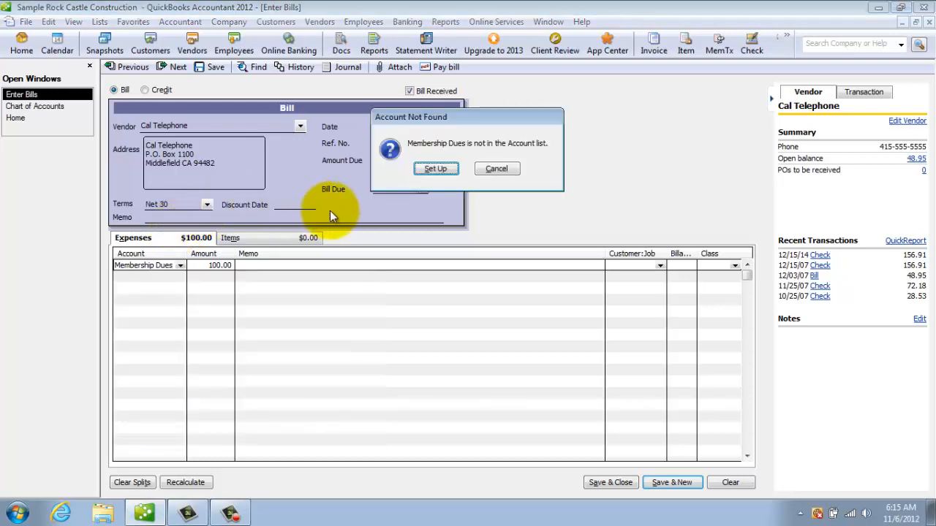
pyautogui.moveTo(358, 203)
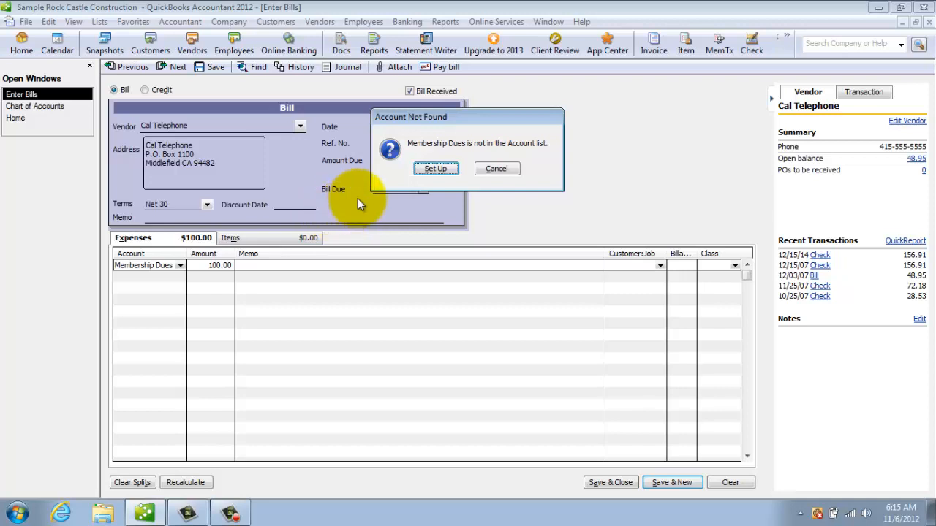
# - Set up Membership Dues as an Expense sub-account of Dues and Subscriptions and save it
pyautogui.click(436, 168)
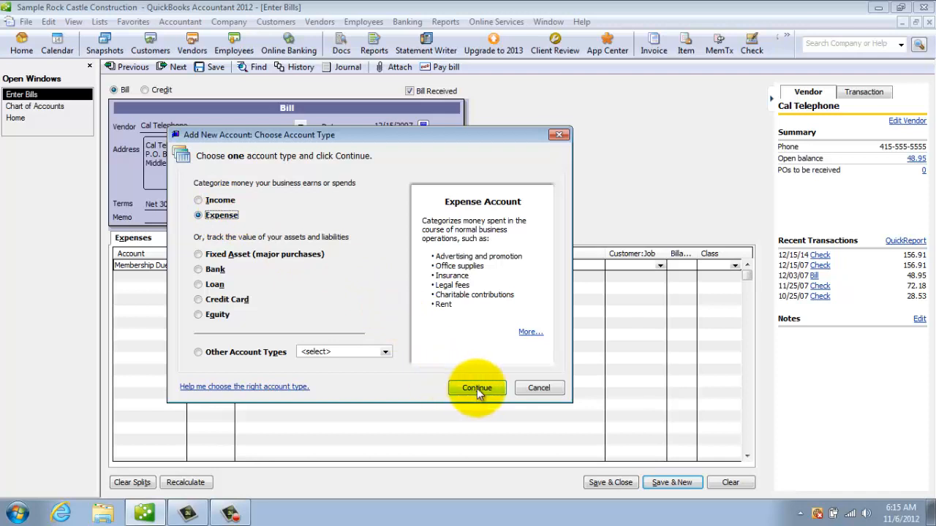
pyautogui.click(477, 388)
pyautogui.write('Dues')
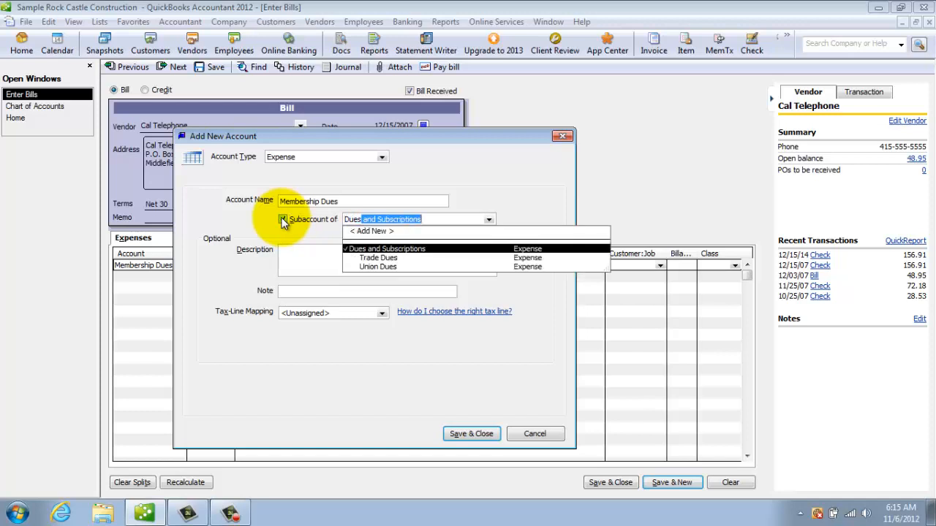
pyautogui.click(383, 249)
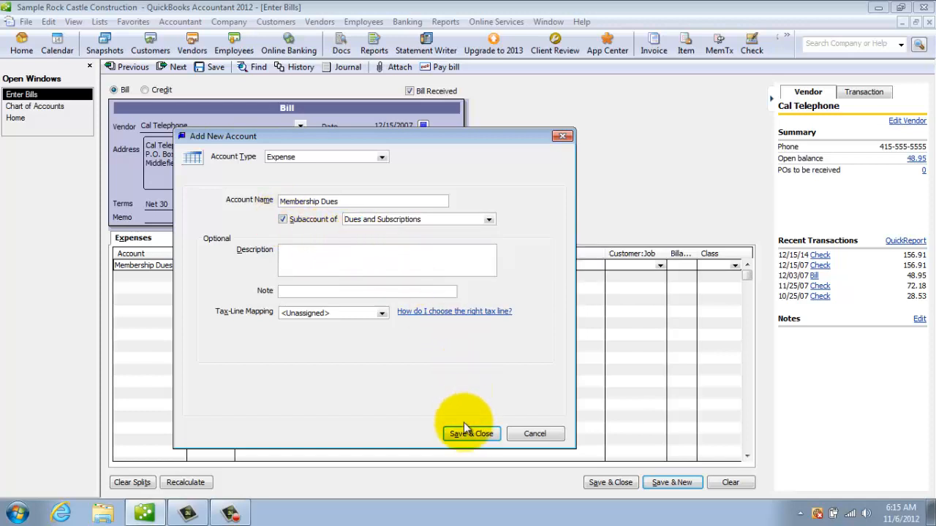
pyautogui.click(471, 433)
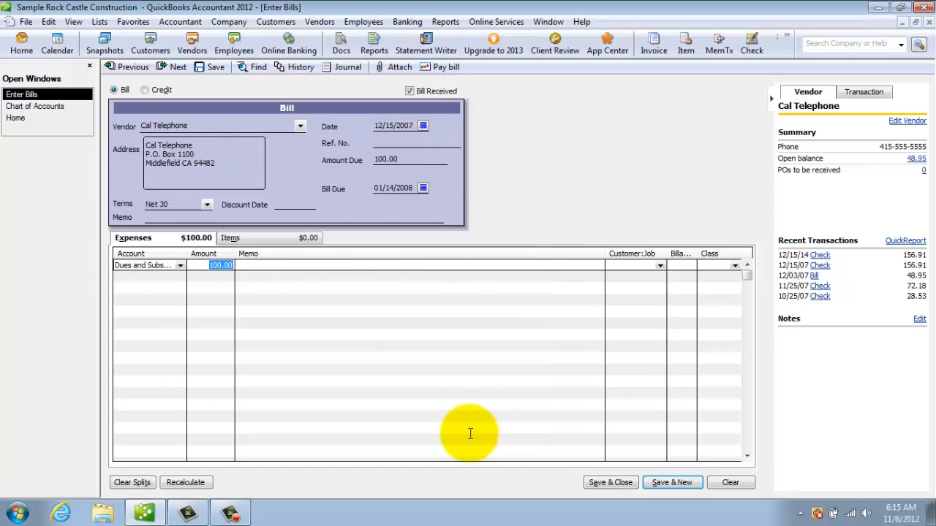
# - Save and close the $100.00 Cal Telephone bill without assigning classes
pyautogui.click(610, 483)
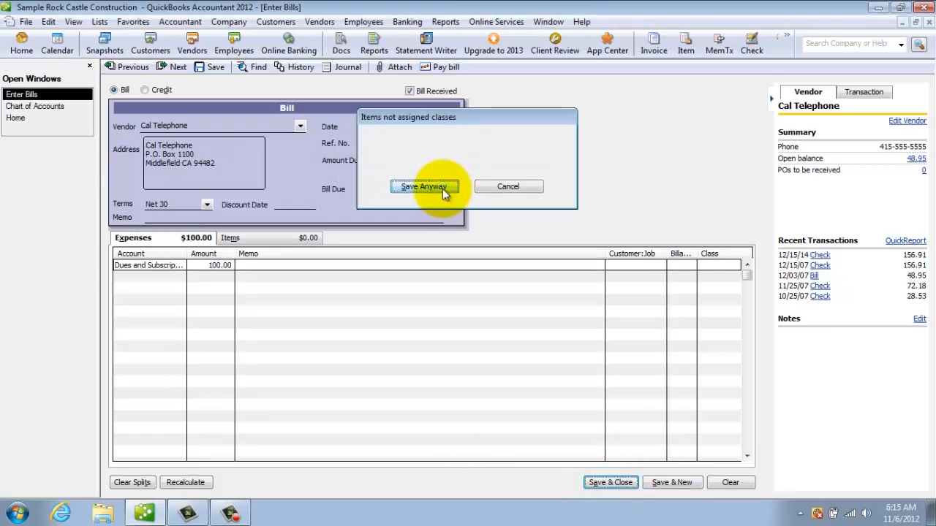
pyautogui.click(424, 187)
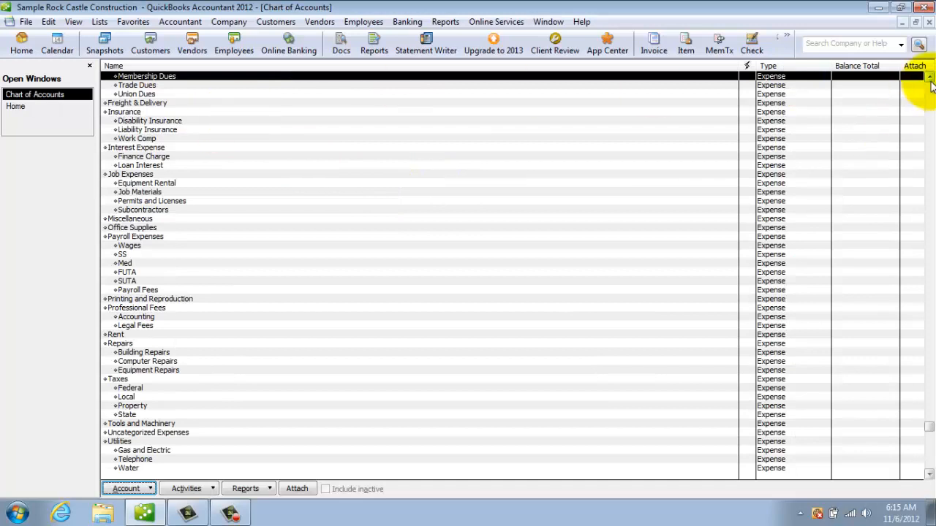
pyautogui.scroll(3)
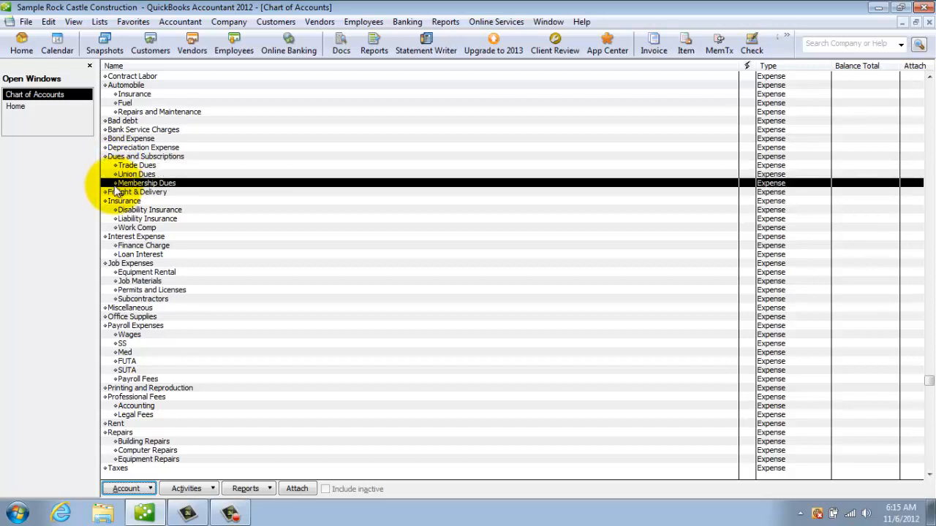
pyautogui.moveTo(324, 222)
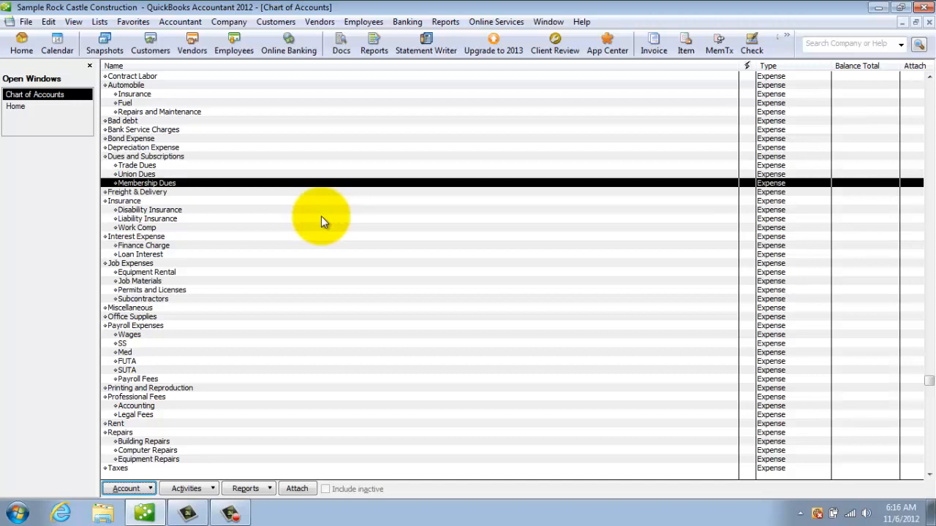
pyautogui.moveTo(611, 151)
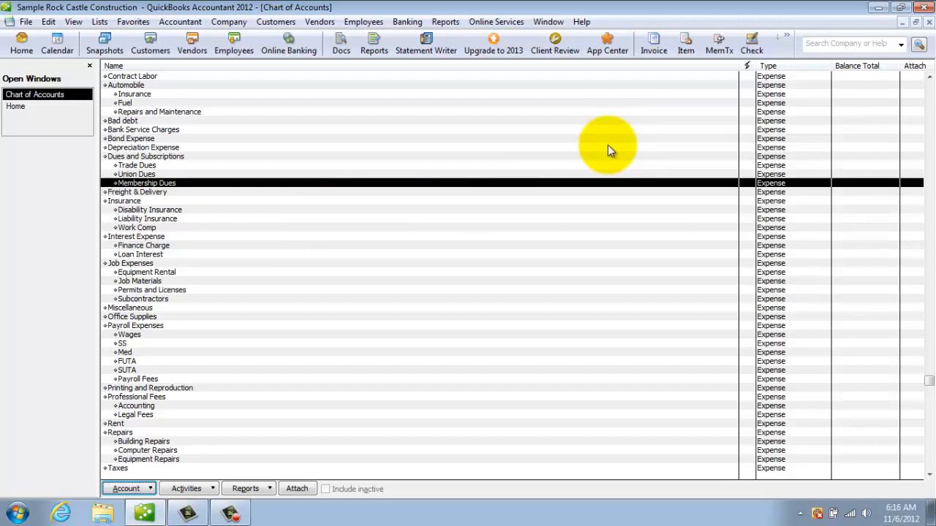
pyautogui.moveTo(927, 117)
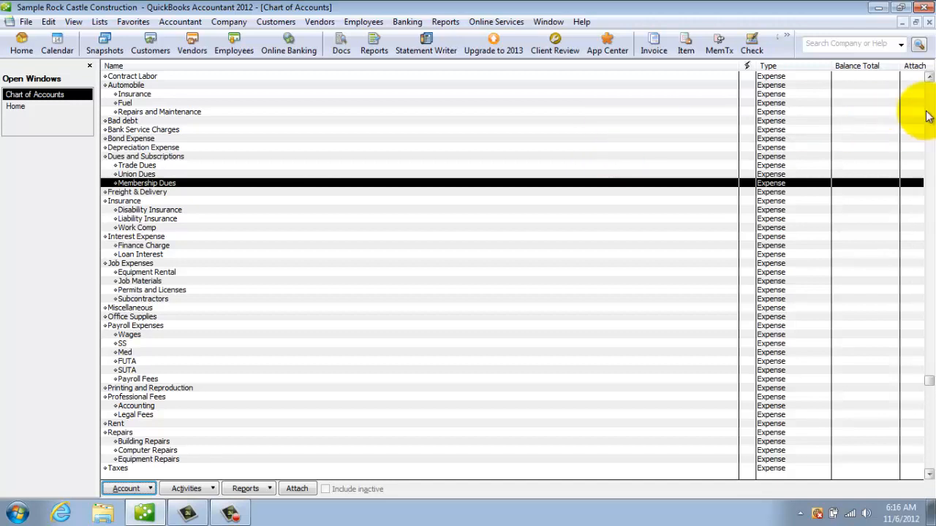